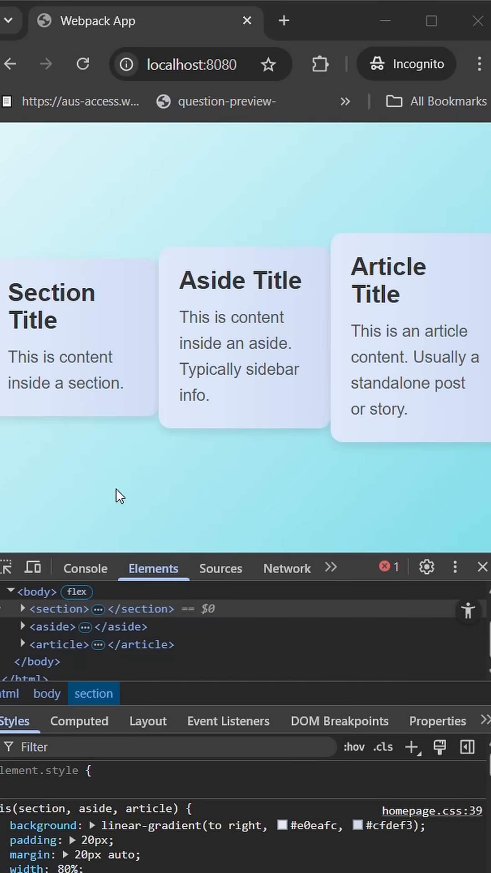
mouse_move(76, 346)
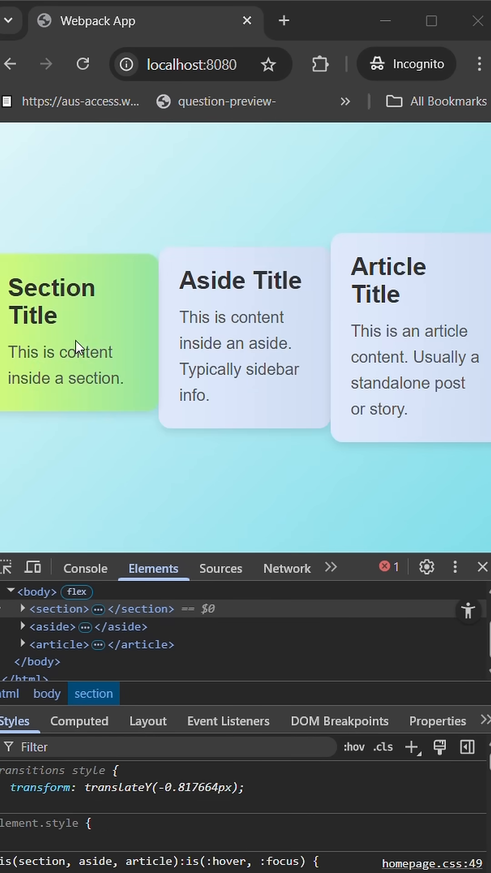
mouse_move(262, 328)
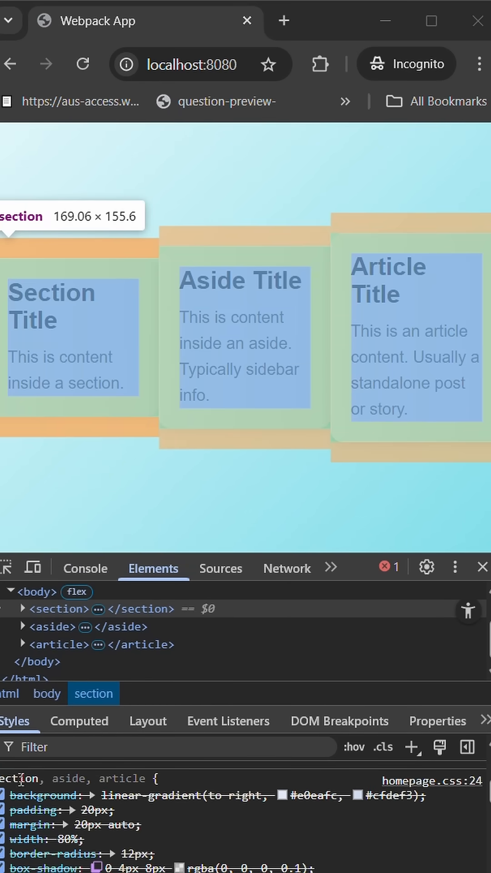
mouse_move(121, 778)
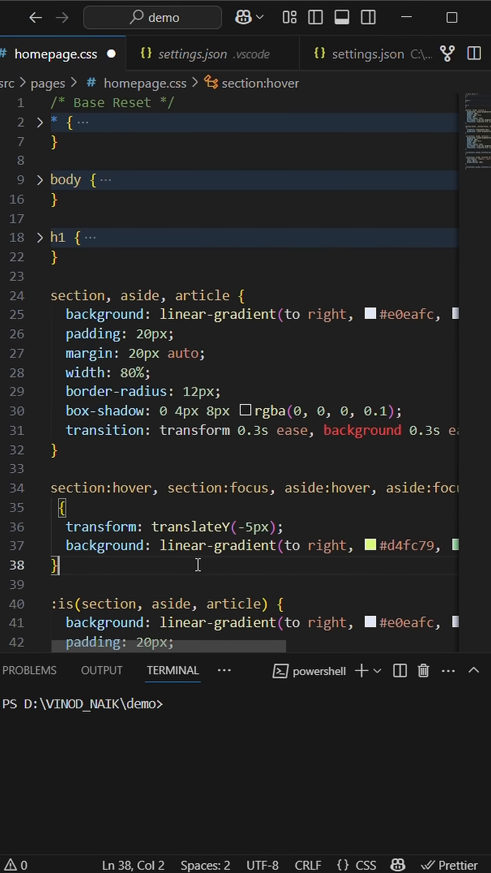
scroll(down, 3)
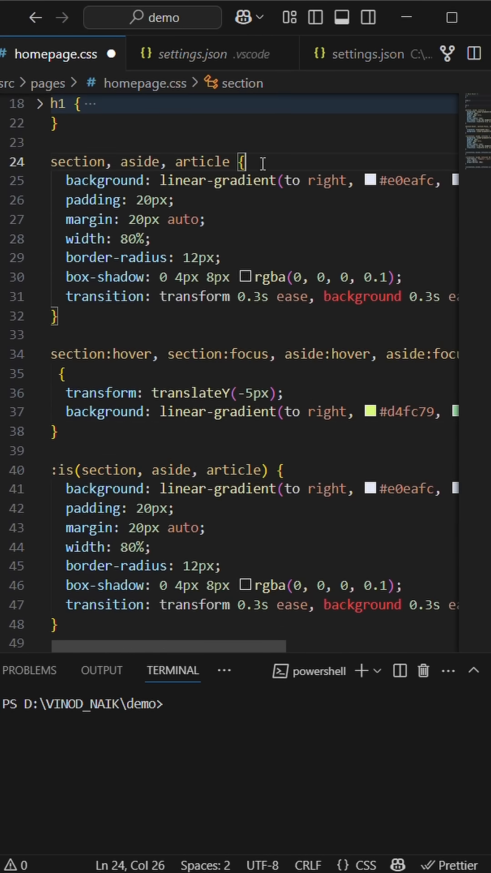
scroll(down, 3)
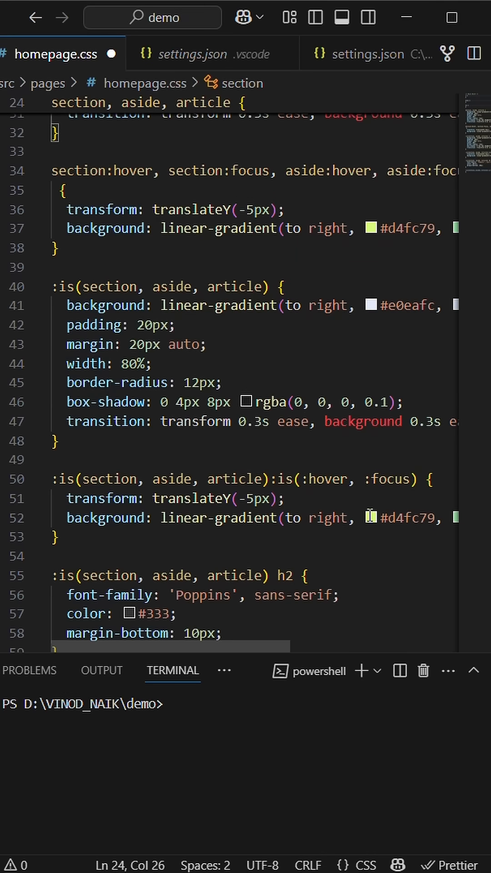
drag(66, 498, 181, 518)
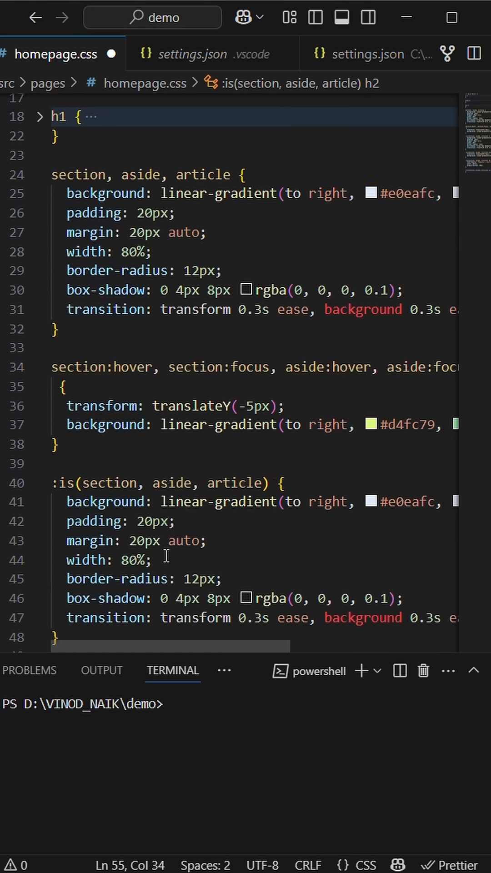
scroll(down, 3)
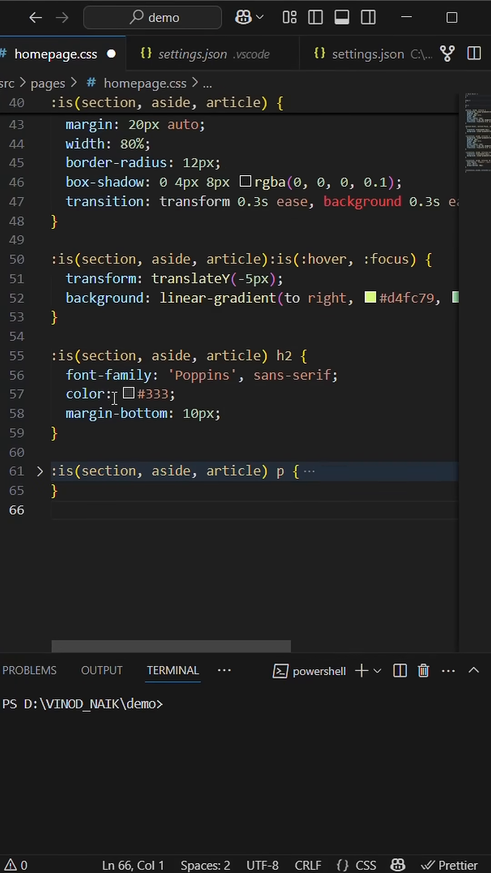
mouse_move(259, 356)
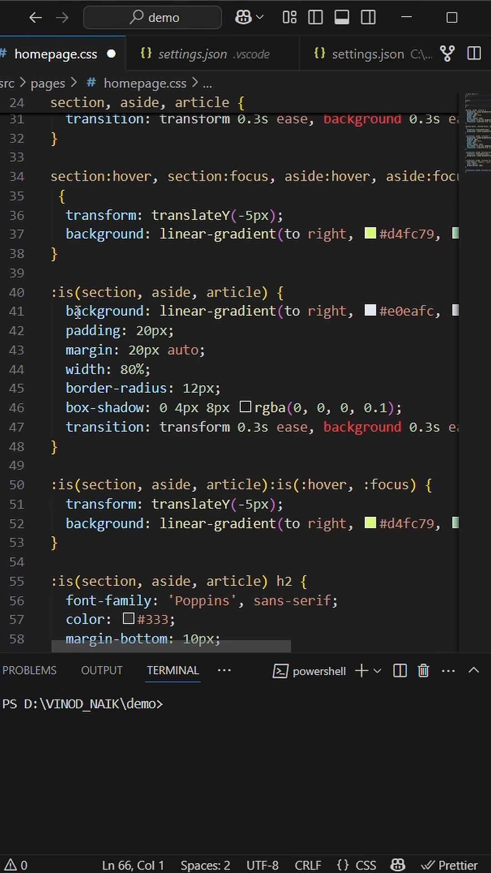
Replace the ':is' in ':is(section, aside, article)' with ':where' in homepage.css.
double_click(66, 292)
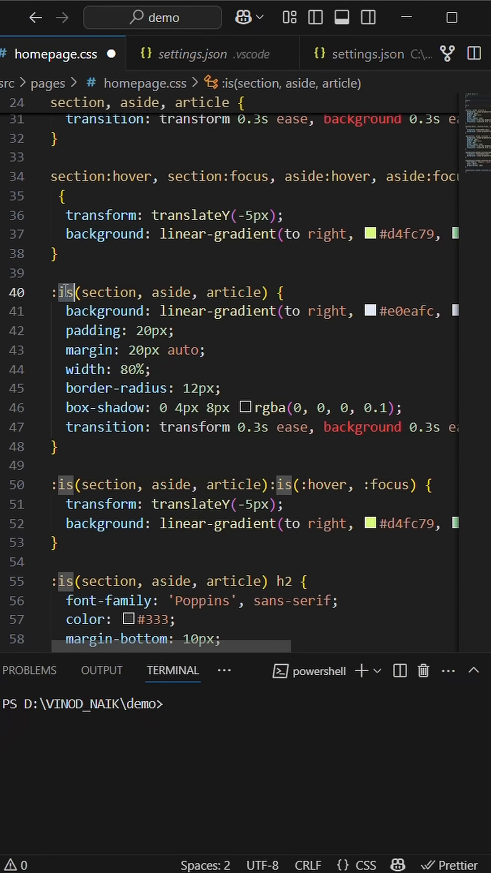
text(where)
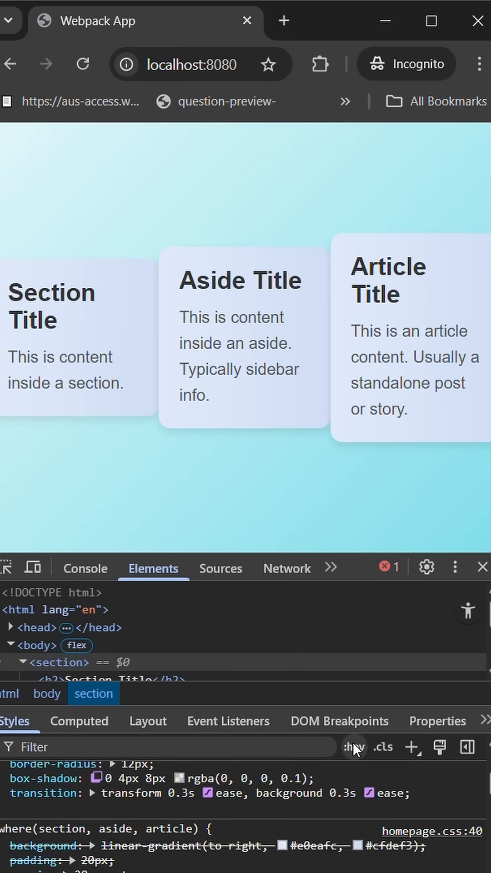
Force the section card into :hover state via the DevTools :hov element-state options.
click(353, 747)
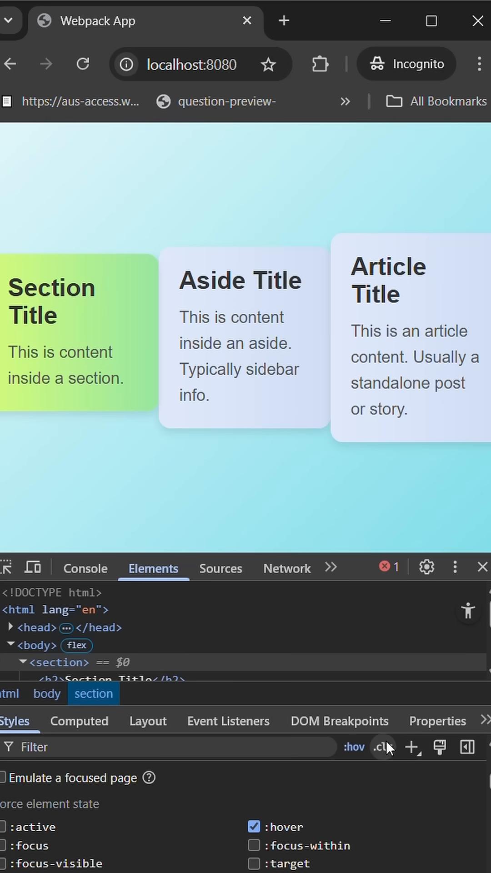
click(382, 747)
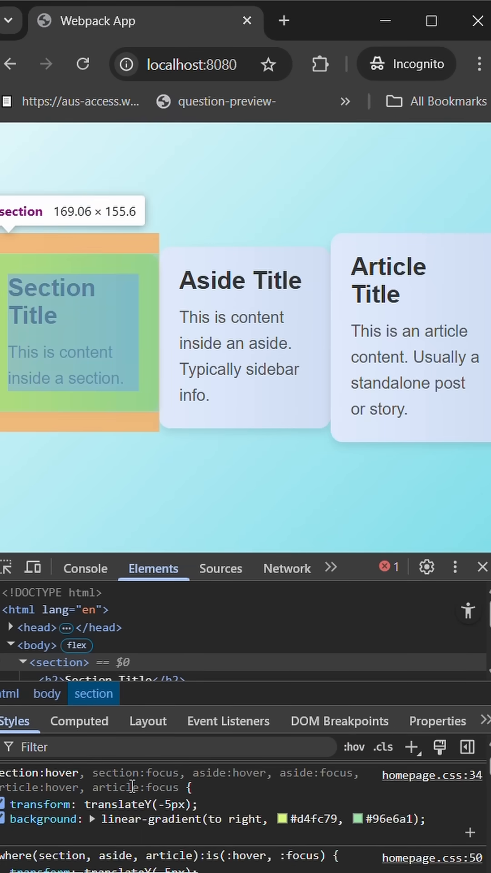
mouse_move(131, 787)
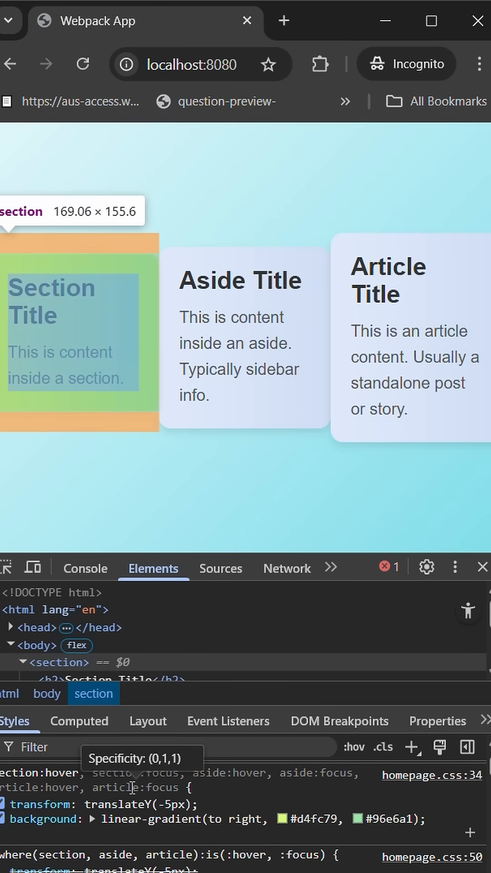